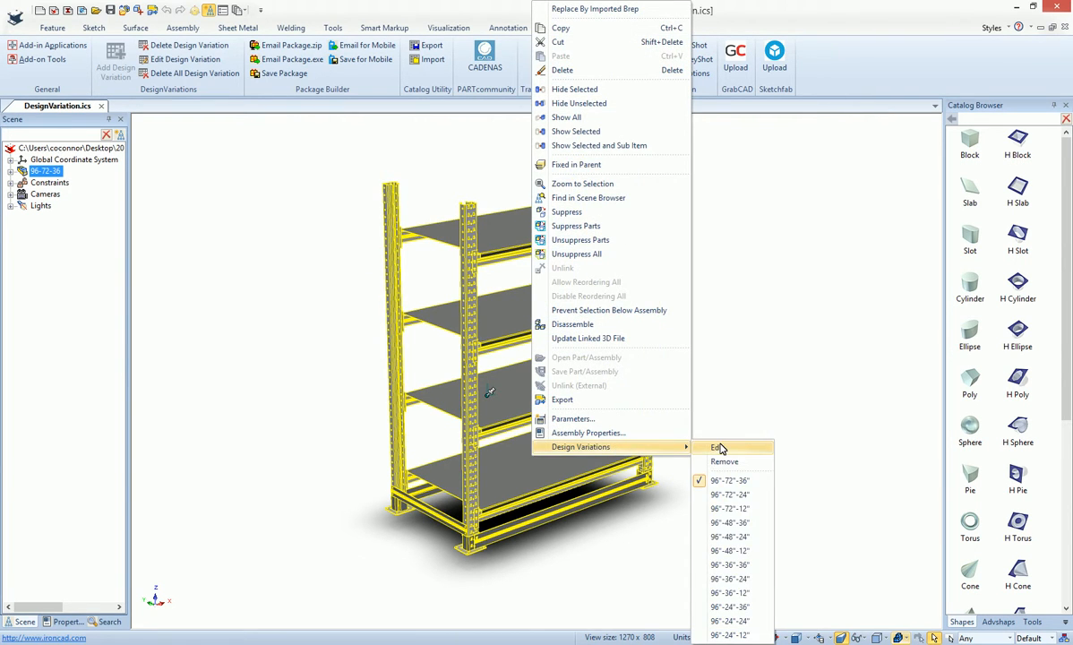
Step: Open Design Variations > Edit on the shelf assembly to list its twelve size configurations
{"action": "left_click", "coordinate": [718, 447]}
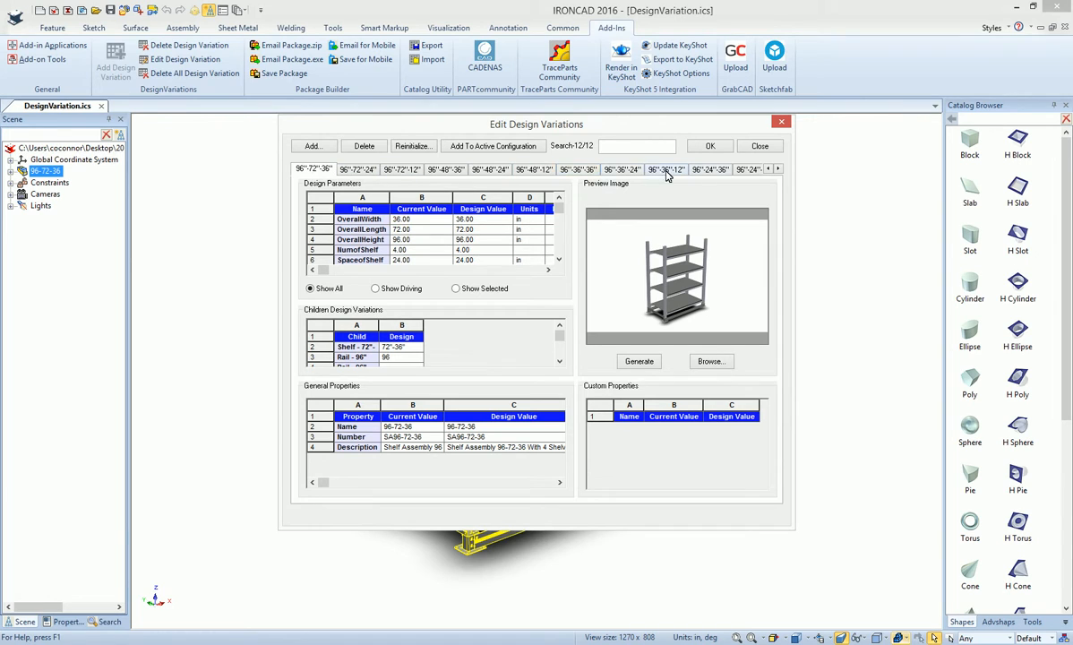
{"action": "mouse_move", "coordinate": [723, 199]}
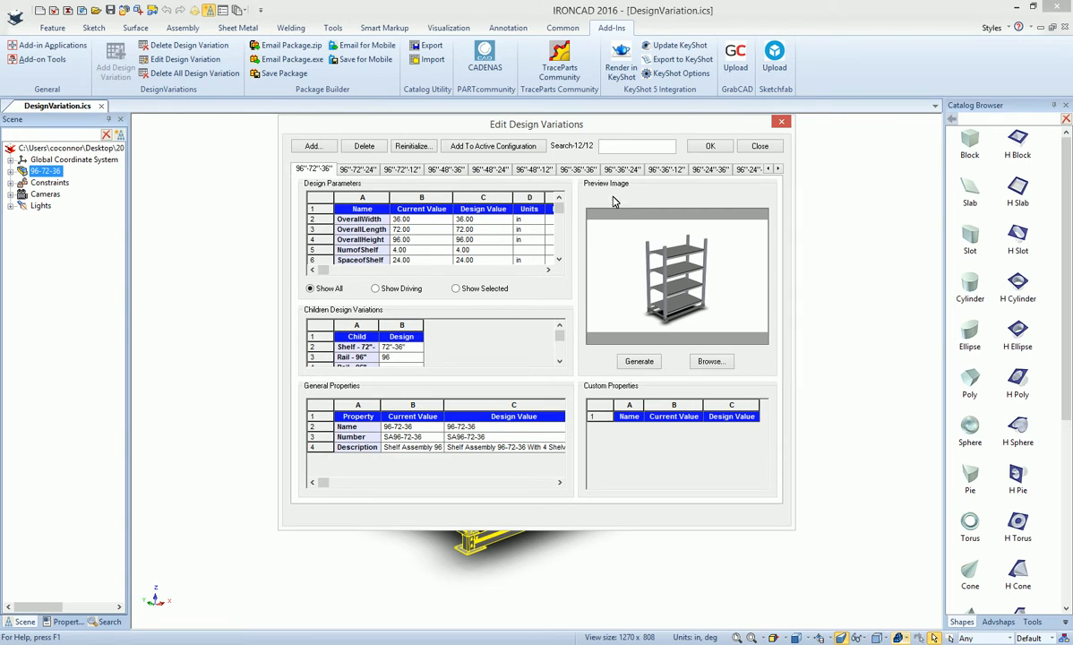
{"action": "mouse_move", "coordinate": [616, 160]}
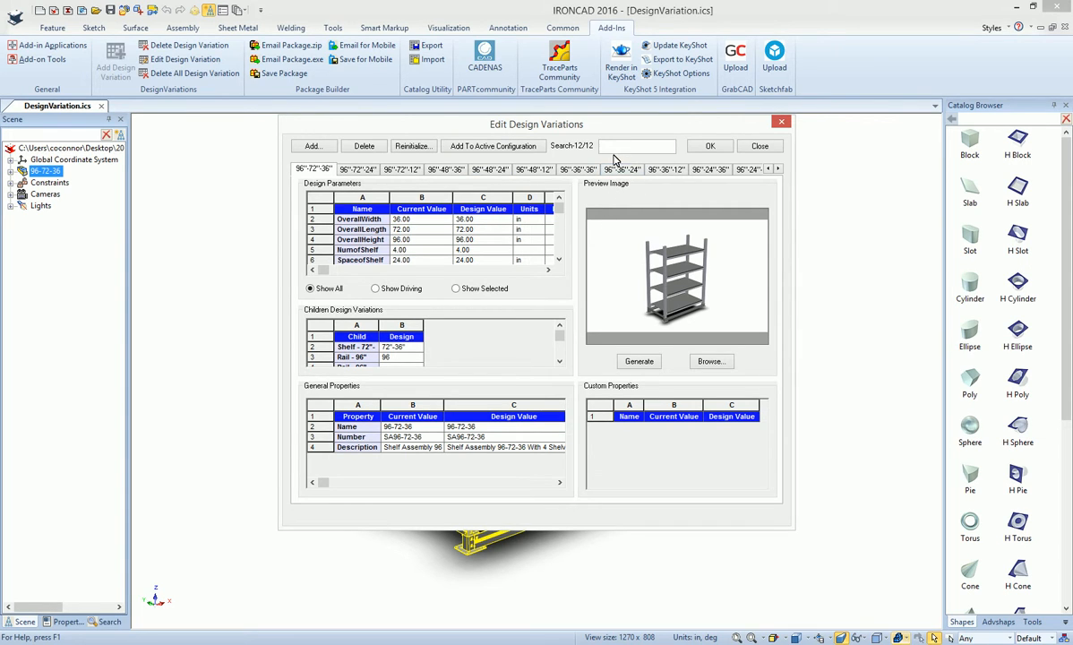
Step: Search the design variations for "24", leaving six configurations starting with 96"-72"-24"
{"action": "left_click", "coordinate": [638, 145]}
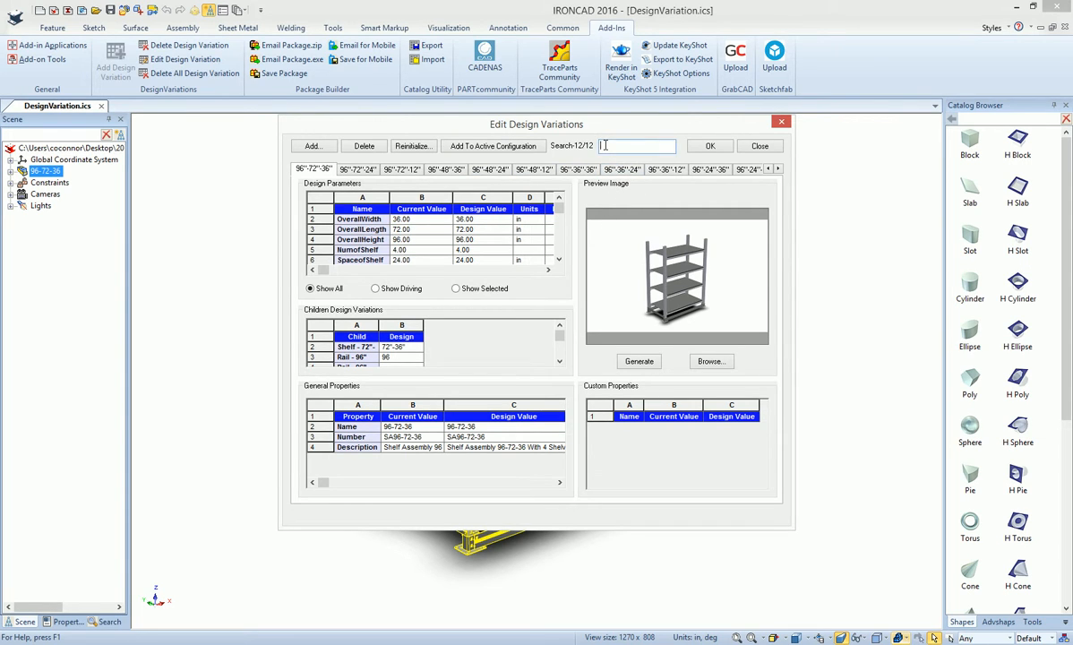
{"action": "type", "text": "24"}
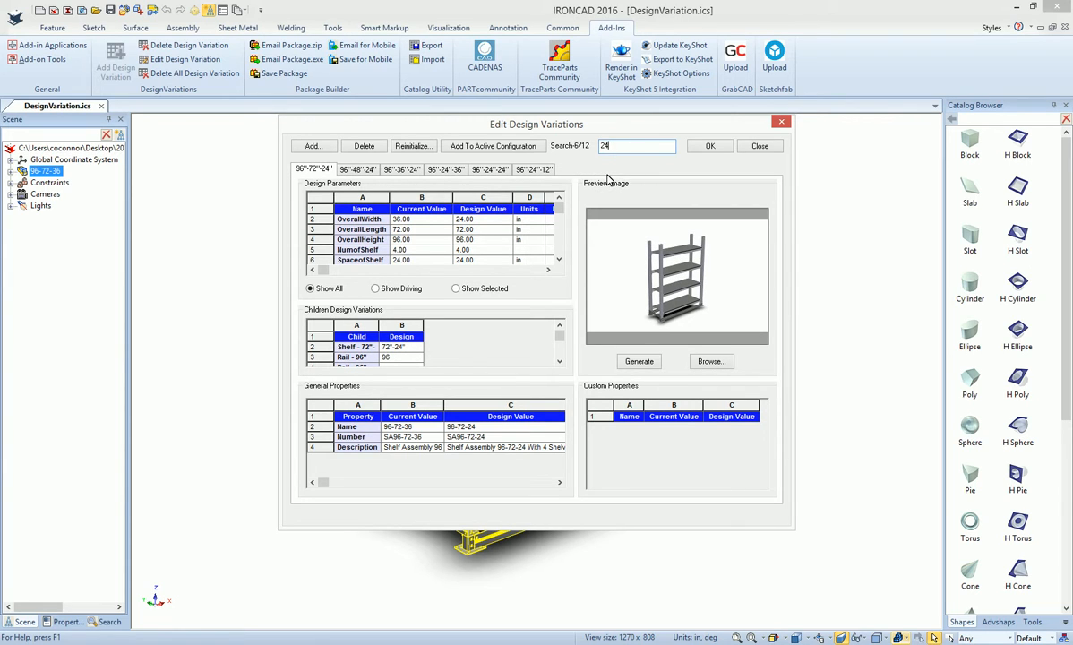
{"action": "mouse_move", "coordinate": [555, 179]}
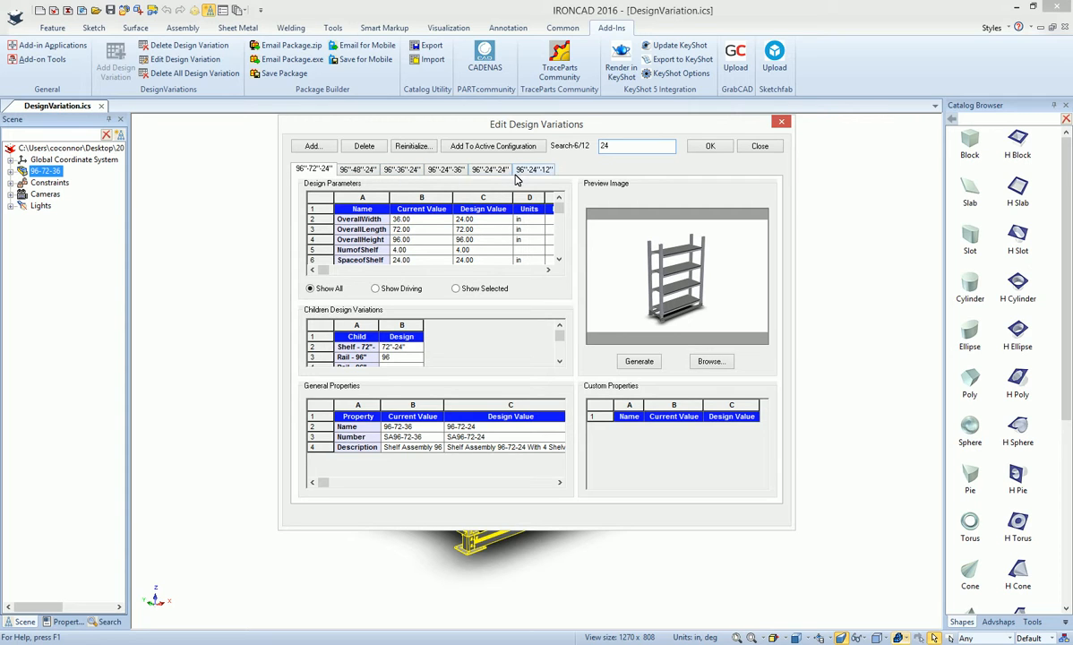
{"action": "mouse_move", "coordinate": [627, 163]}
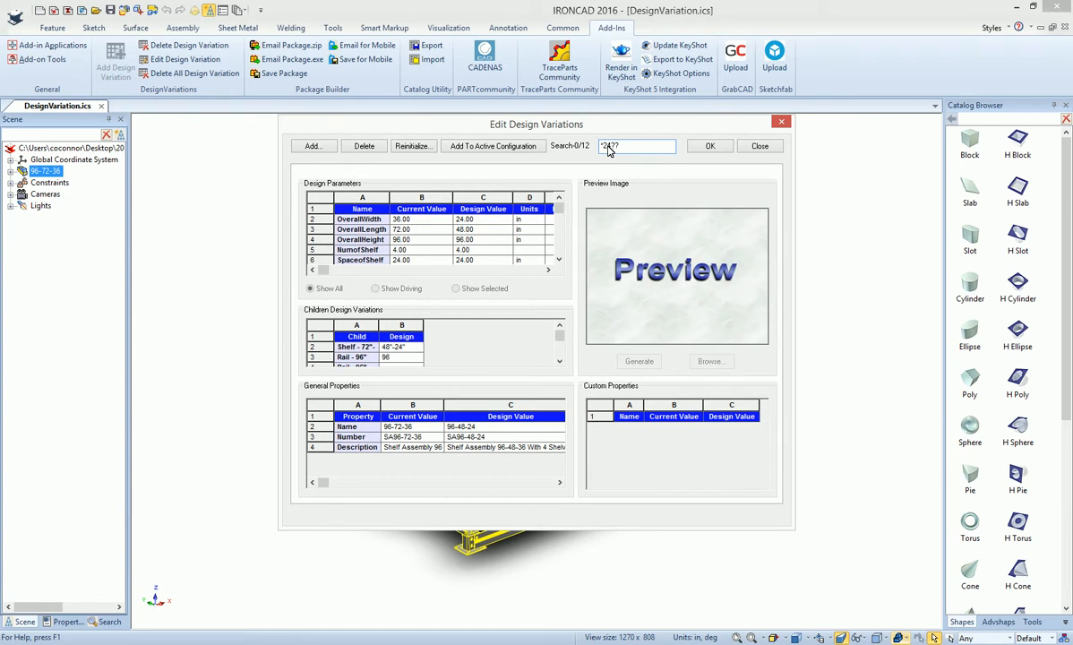
Step: Extend the search to "*24????" so only 96-24-36, 96-24-24 and 96-24-12 remain
{"action": "type", "text": "??"}
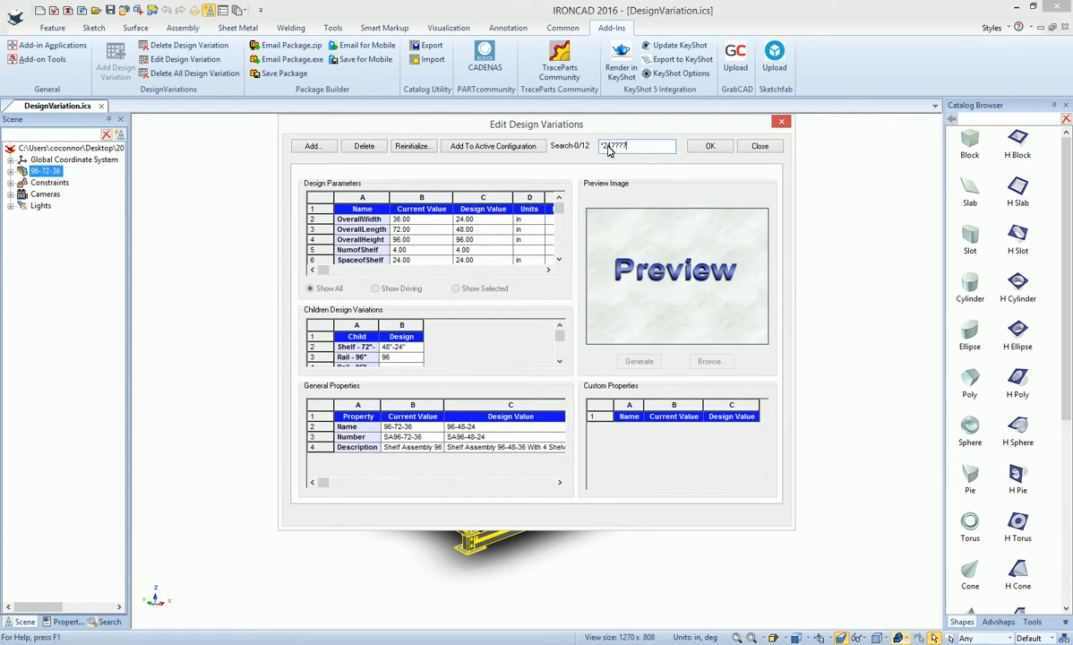
{"action": "left_click", "coordinate": [639, 361]}
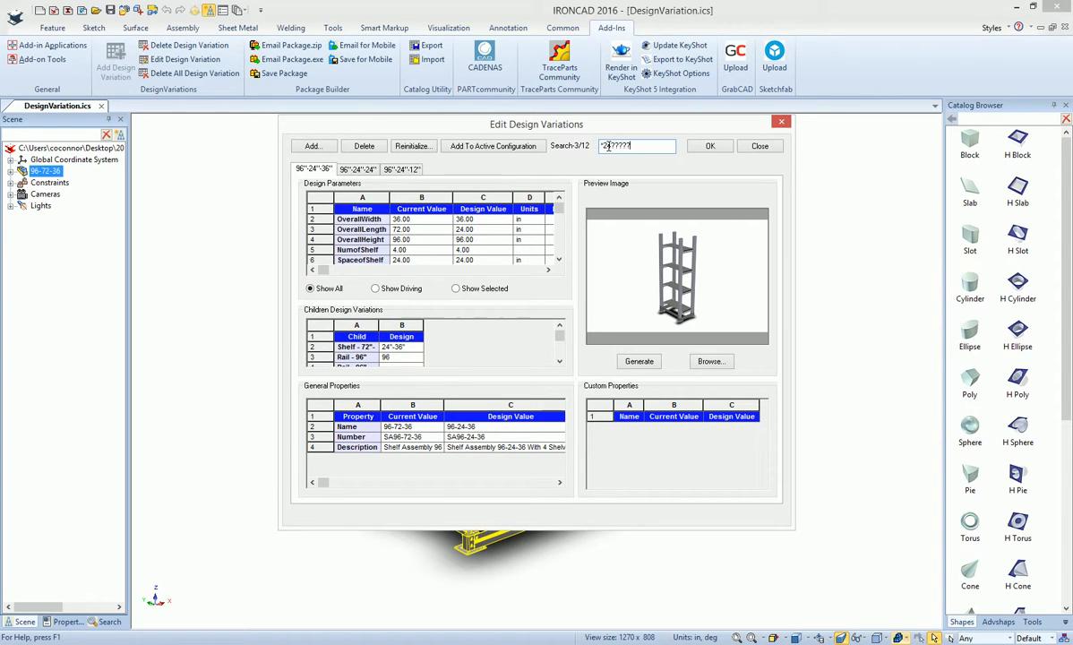
{"action": "left_click", "coordinate": [358, 169]}
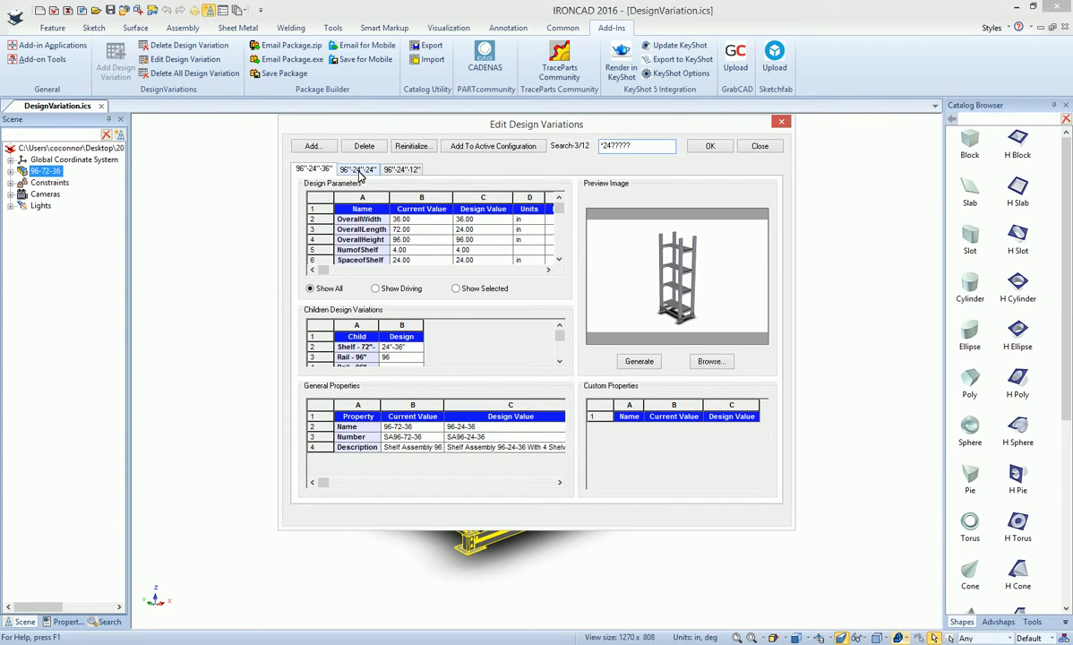